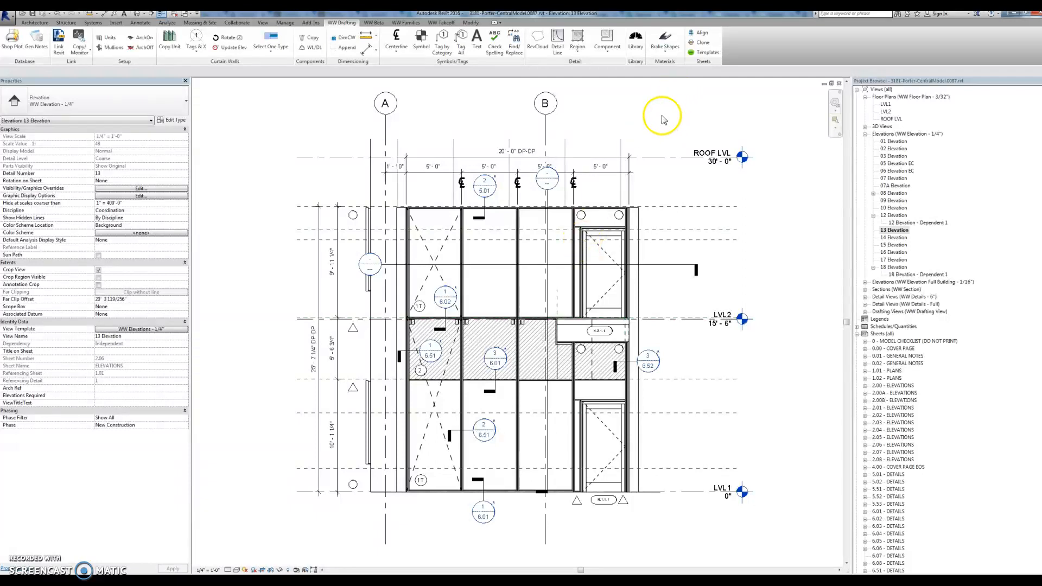
mouse_move(689, 121)
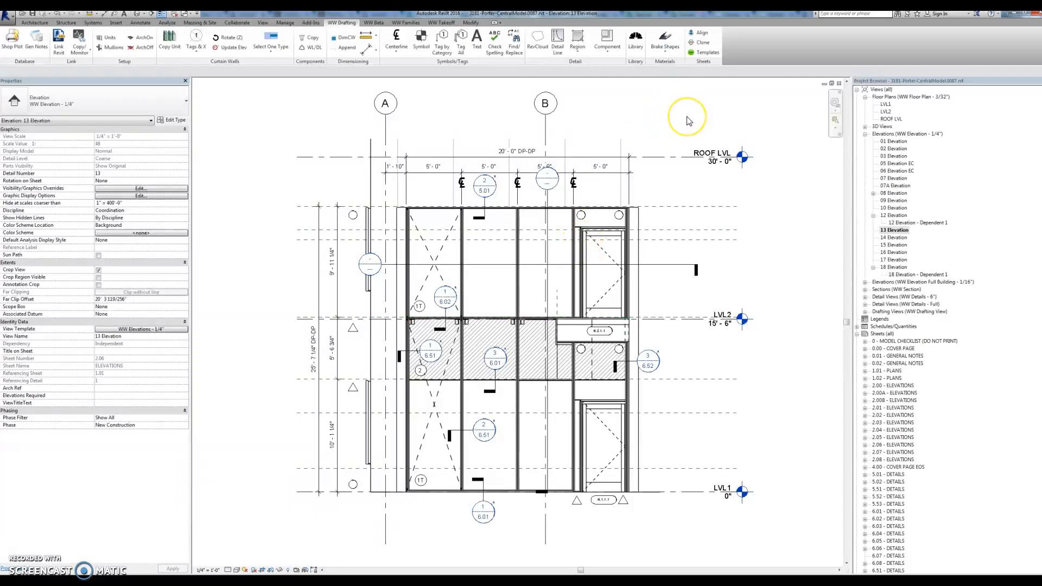
mouse_move(276, 238)
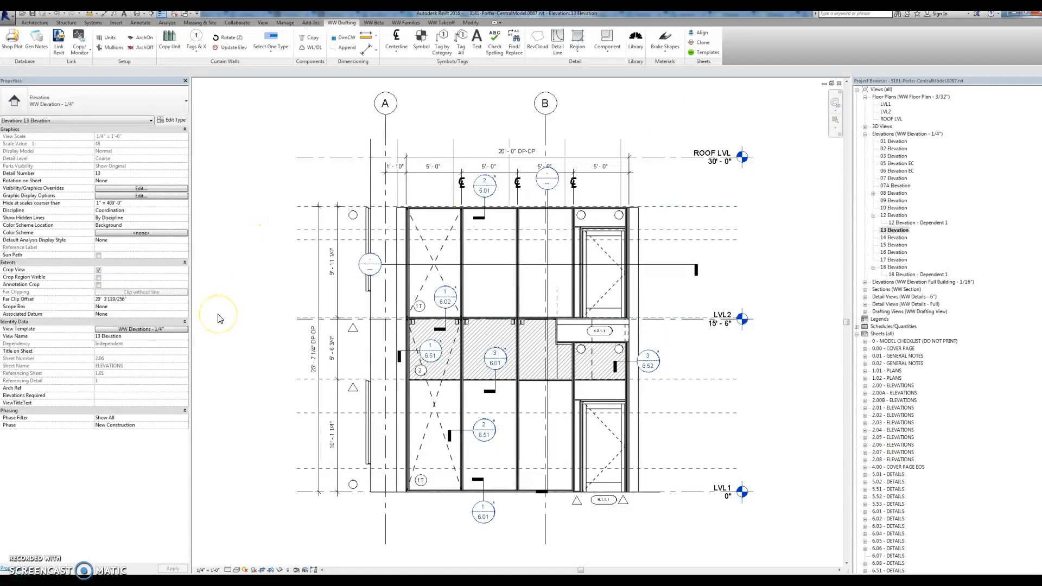
mouse_move(200, 342)
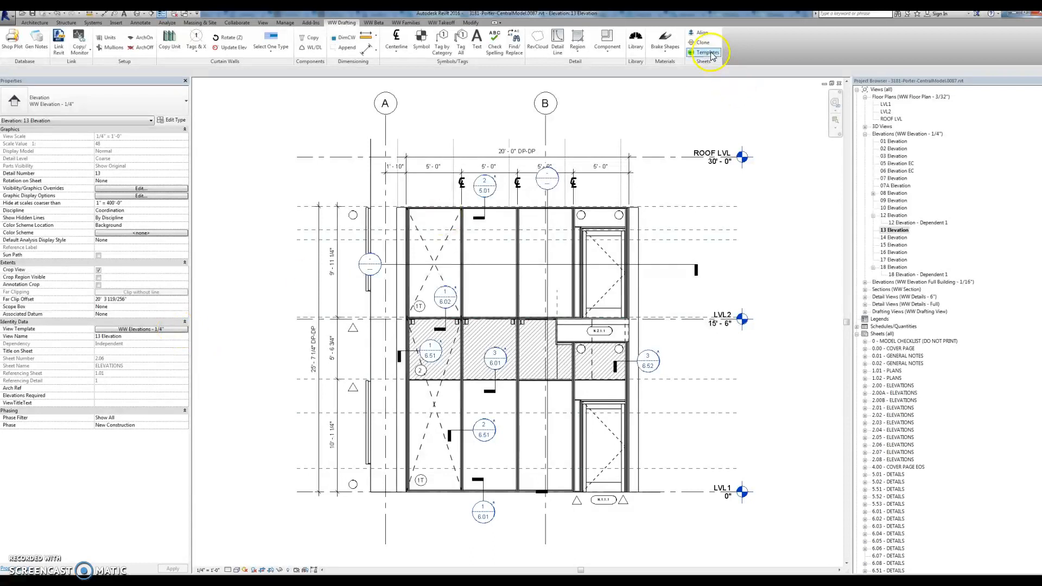
- Swap WW Elevations - 1/4" for WW Elevations - 3/8" on all views using it via the Templates tool
left_click(707, 52)
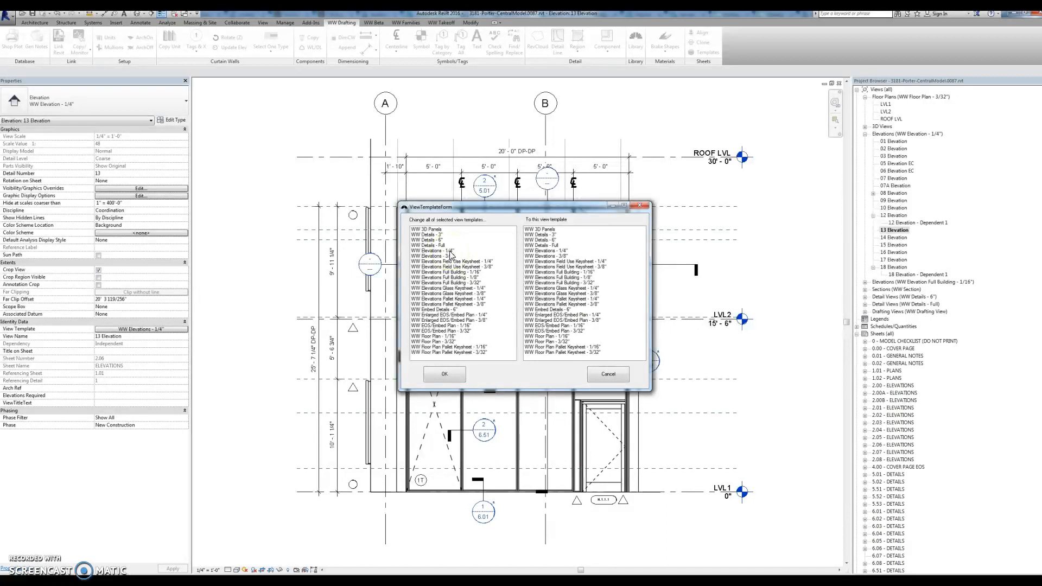
left_click(445, 251)
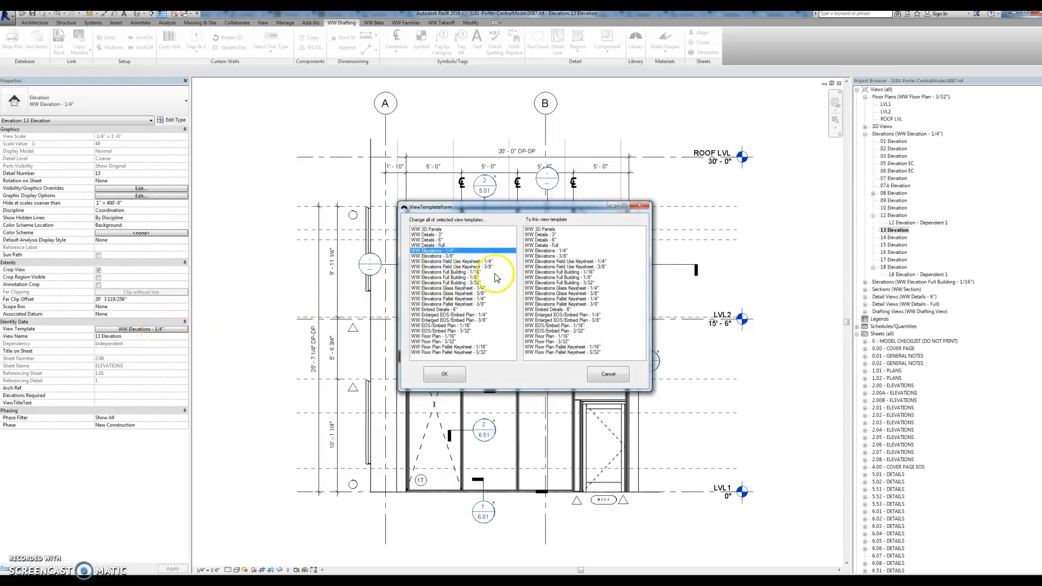
left_click(552, 256)
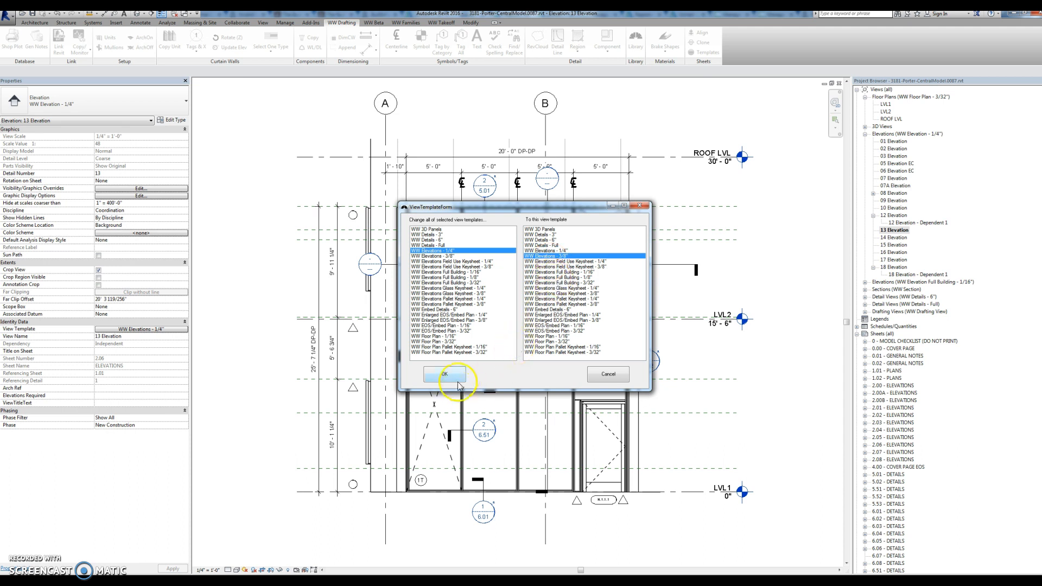
left_click(445, 374)
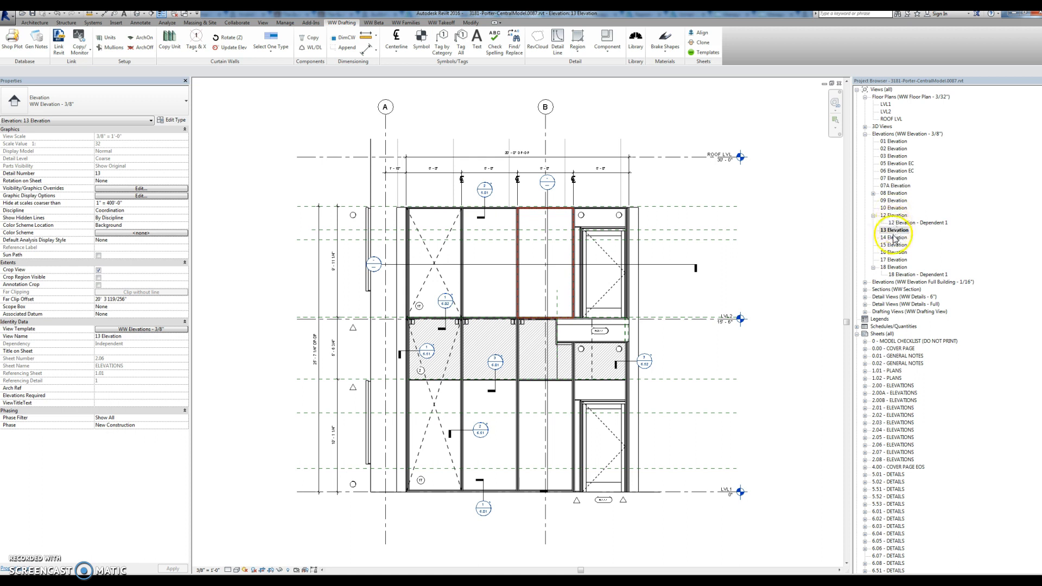
- Open 14, 15, 07 and 03 Elevation from the Project Browser to verify each shows WW Elevation - 3/8"
double_click(896, 237)
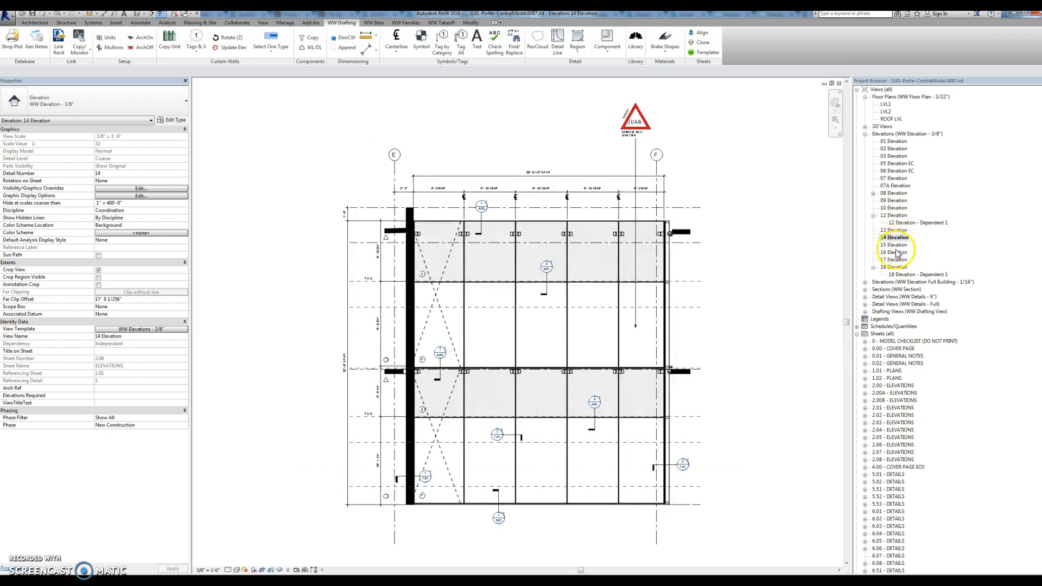
double_click(896, 244)
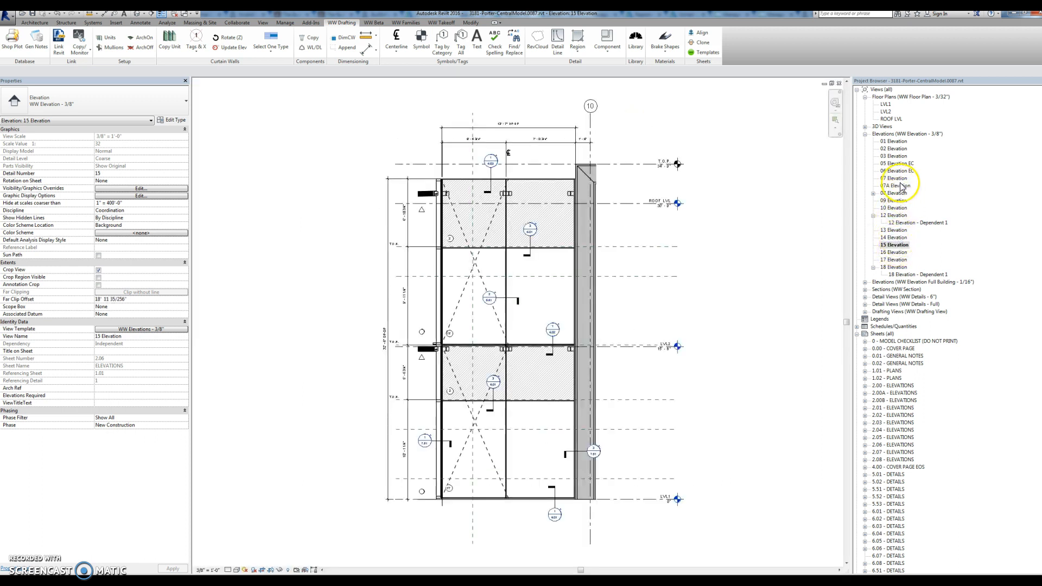
double_click(894, 178)
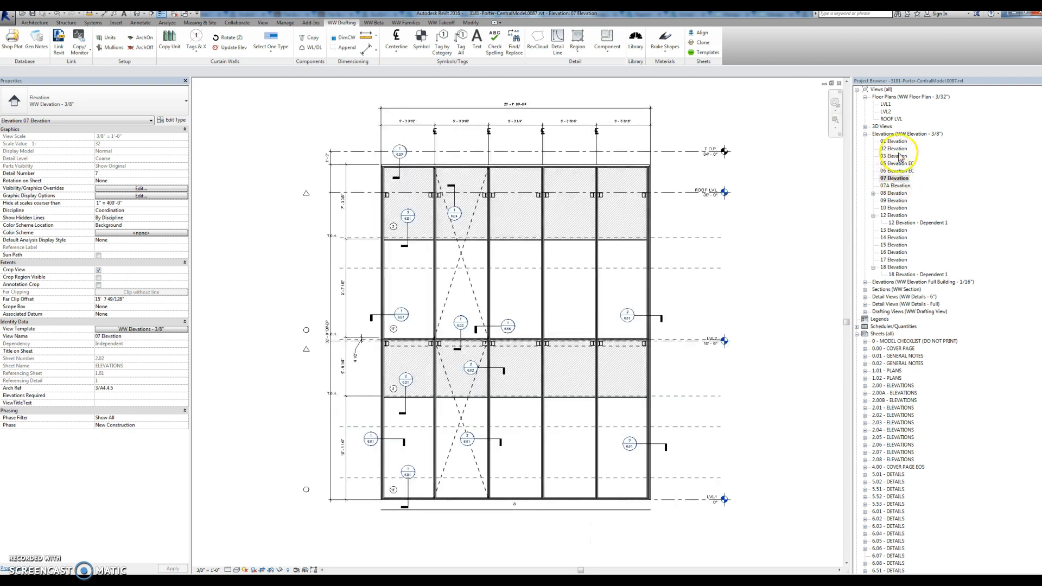
double_click(898, 156)
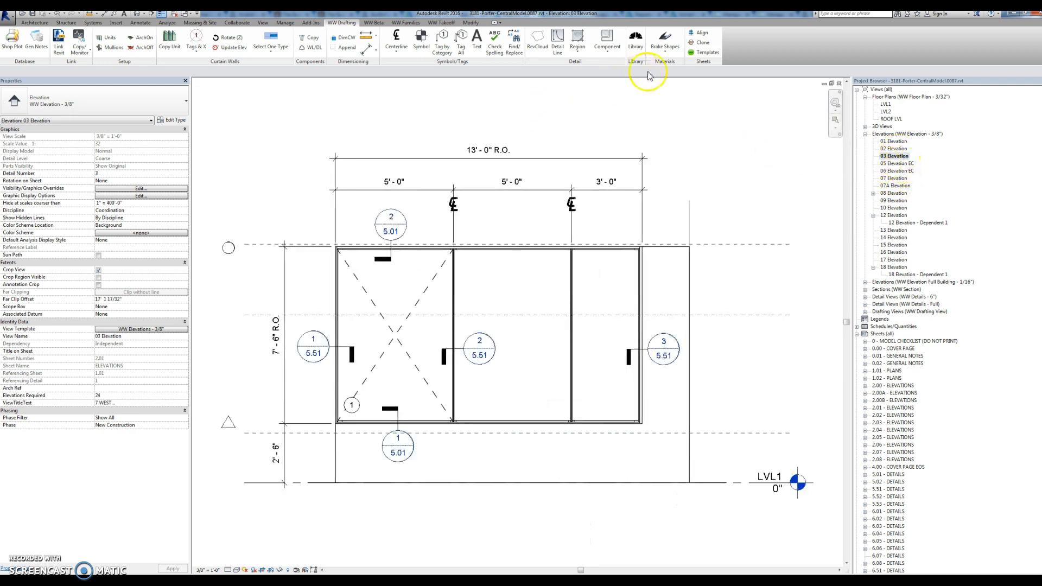
- Run the Templates tool again to swap WW Elevations - 3/8" back to WW Elevations - 1/4"
left_click(141, 329)
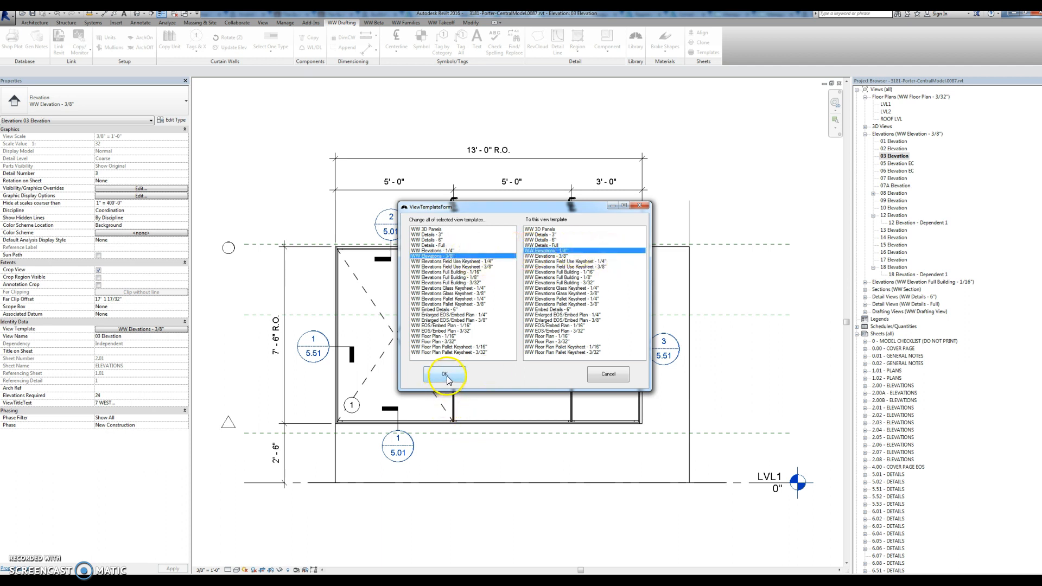
left_click(444, 373)
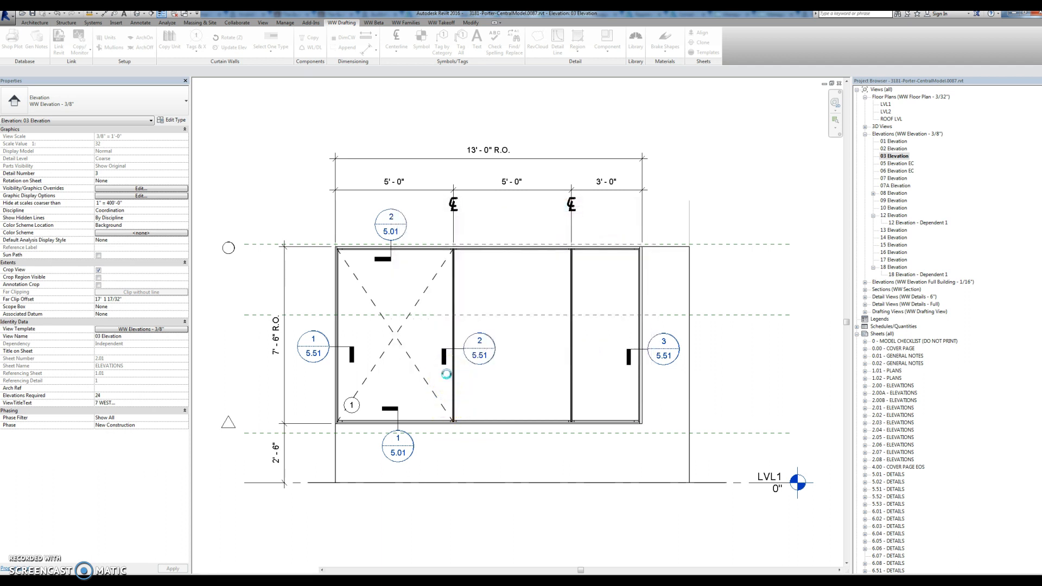